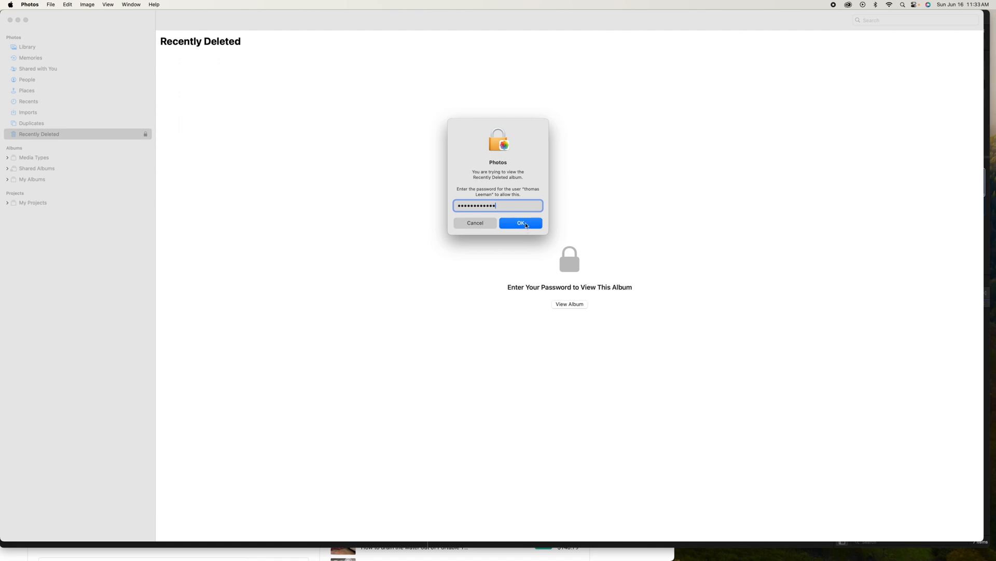
# Confirm the password dialog to unlock Recently Deleted, revealing one deleted photo and one video.
pyautogui.click(520, 222)
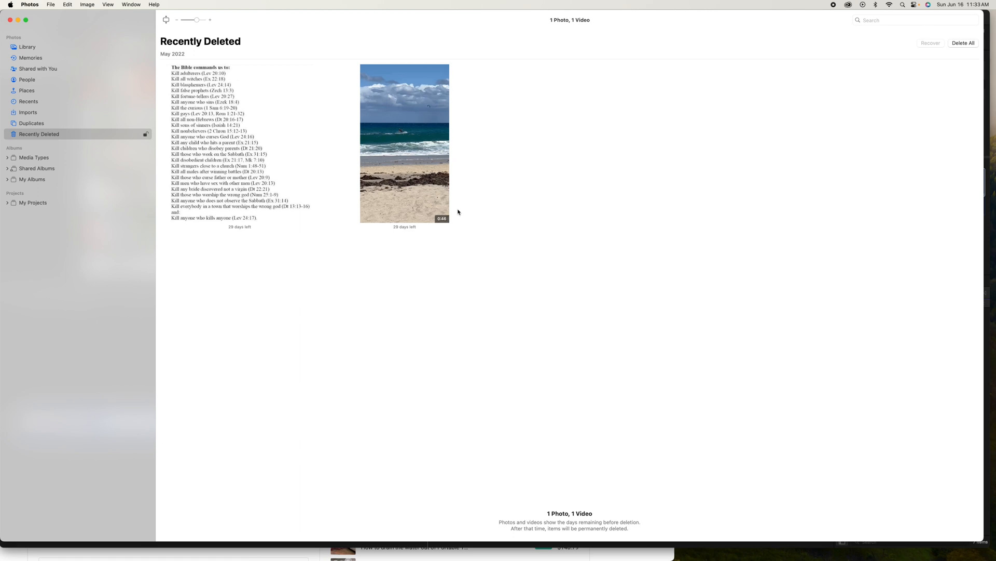